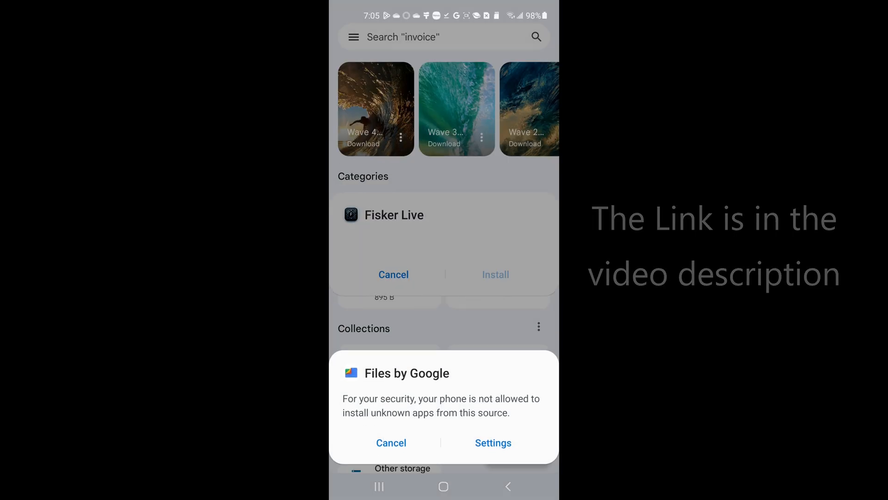
# Grant Files by Google permission to install unknown apps and confirm installing Fisker Live
pyautogui.click(493, 442)
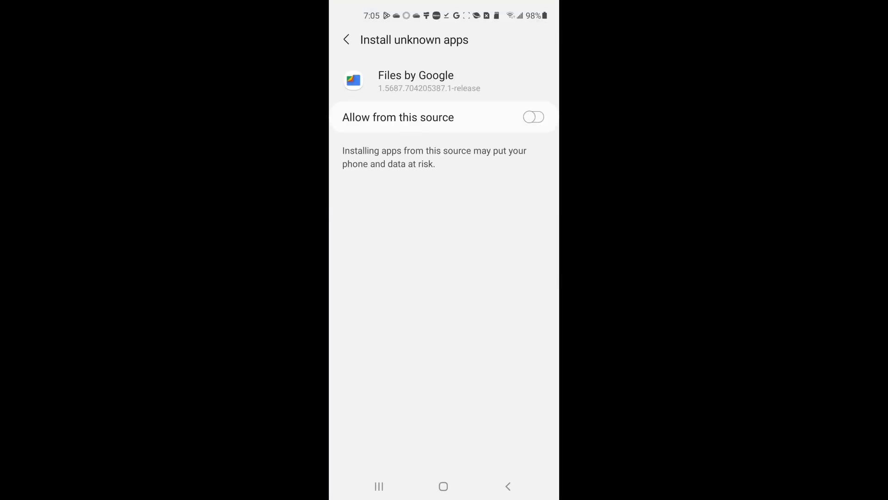
pyautogui.click(533, 117)
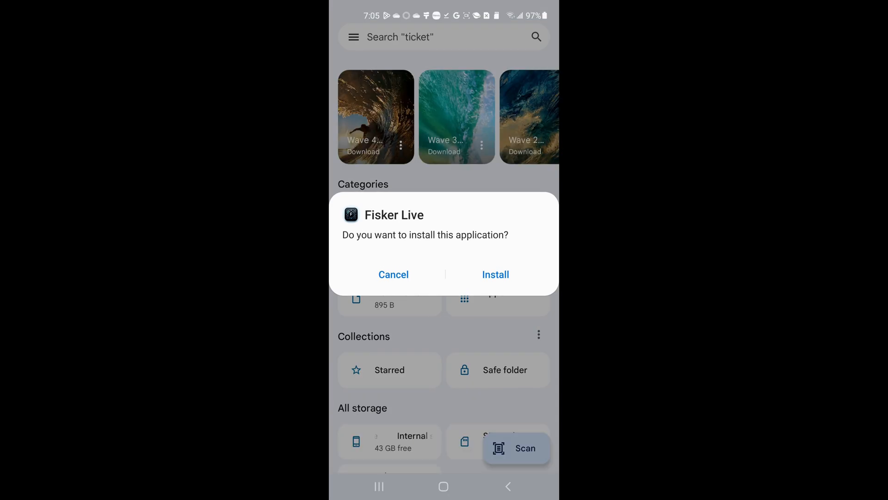
pyautogui.click(495, 273)
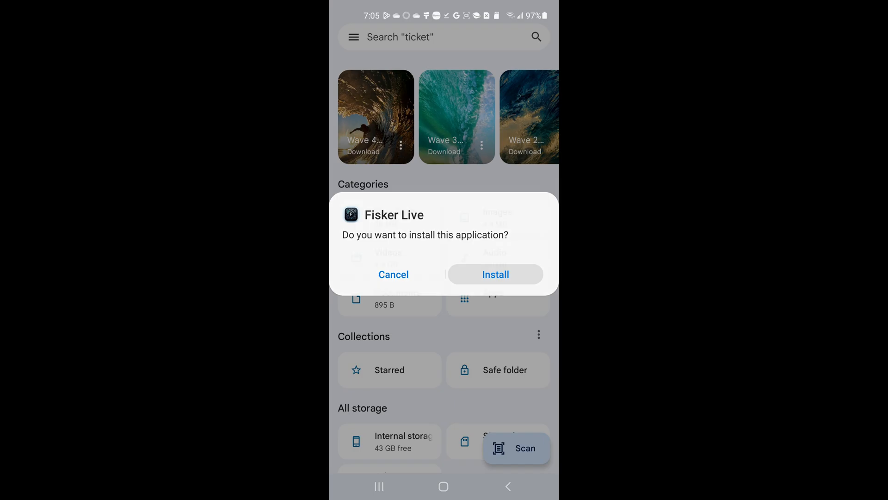
pyautogui.click(393, 274)
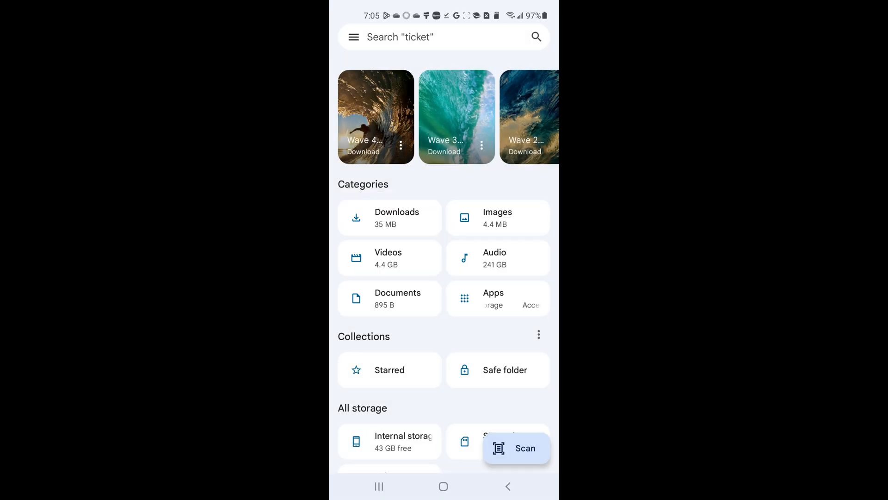
pyautogui.click(498, 298)
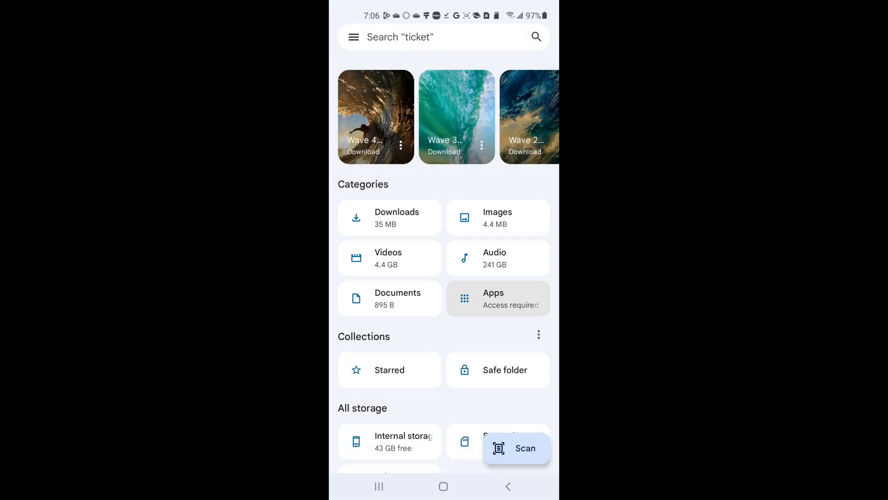
# View Fisker Live's App info from the Apps list, then go to the home screen
pyautogui.click(498, 298)
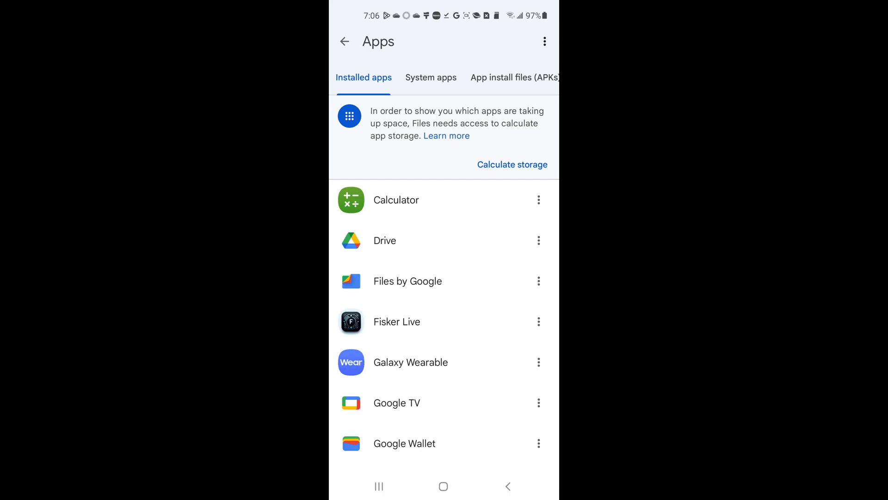
pyautogui.click(539, 321)
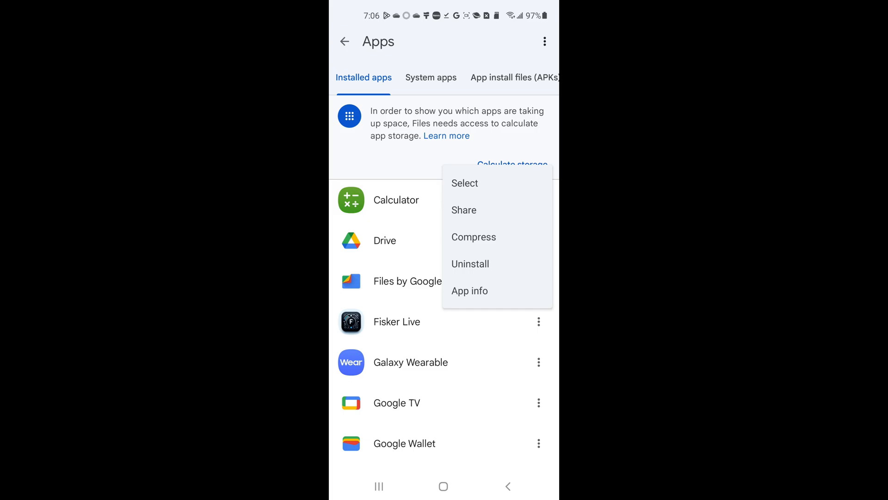
pyautogui.click(470, 291)
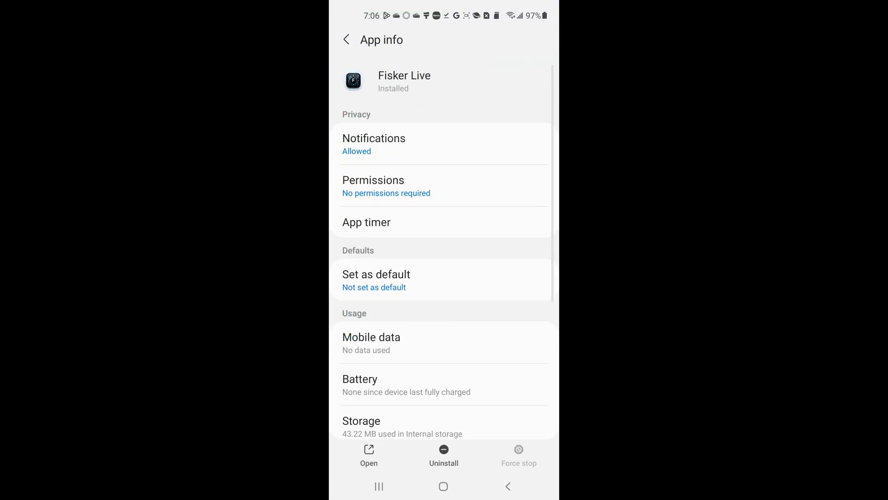
pyautogui.scroll(-3)
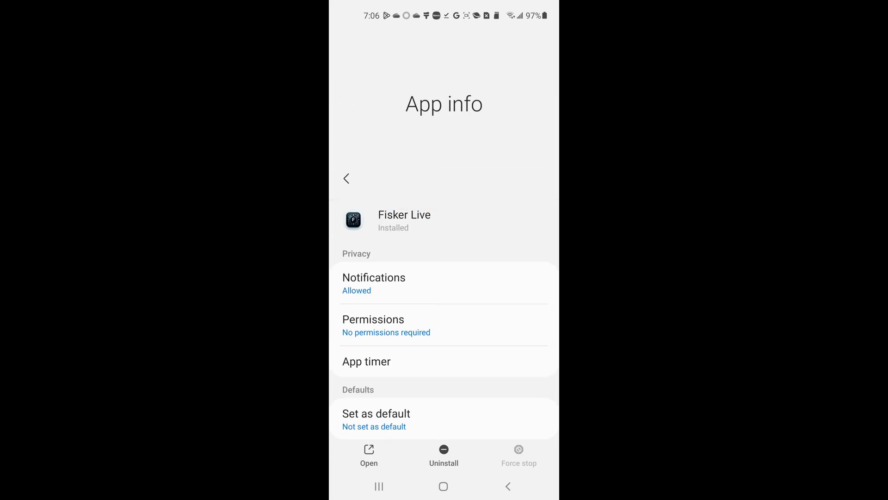
pyautogui.click(346, 178)
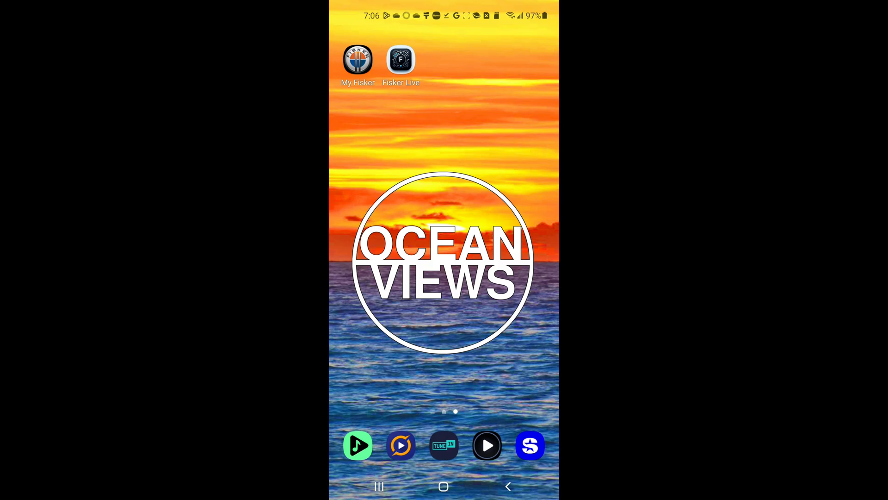
# Sign in to Fisker Live with email and password, keeping the US/Canada region
pyautogui.click(400, 59)
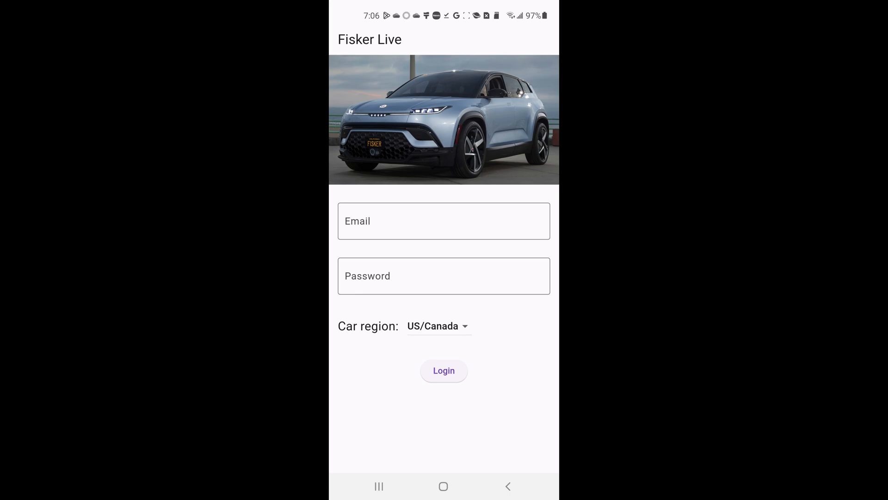
pyautogui.click(444, 220)
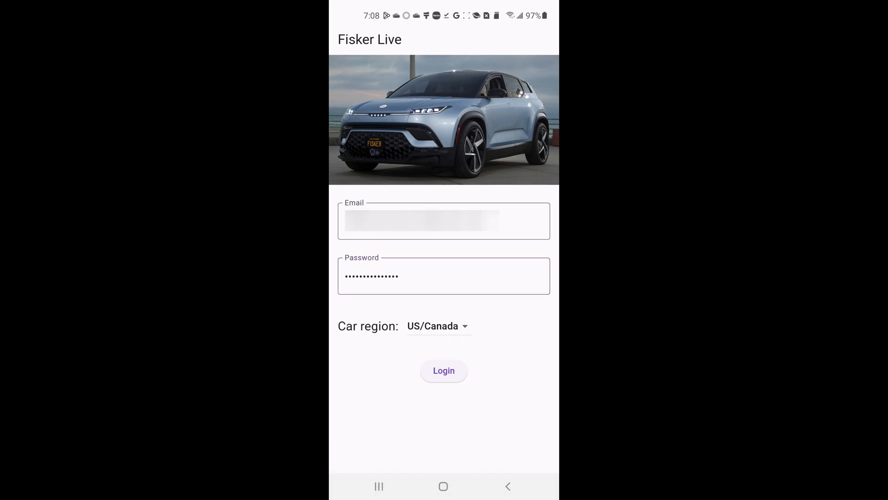
pyautogui.click(443, 370)
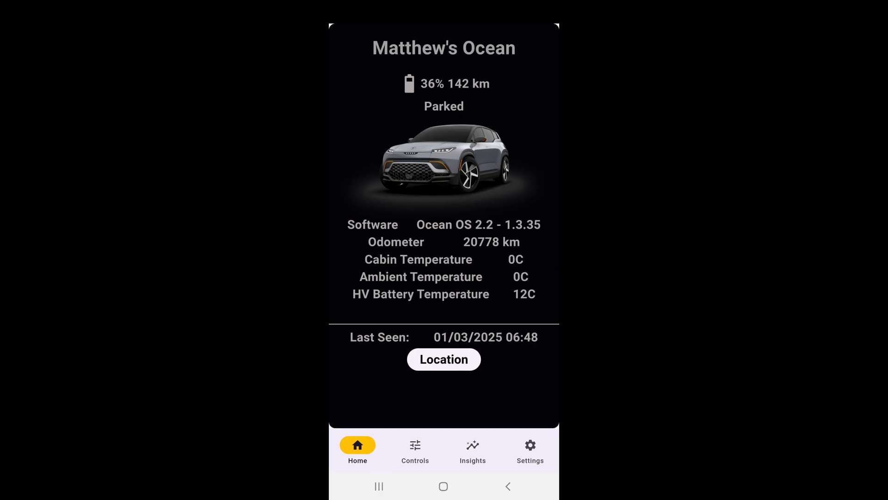
# Browse the Controls and Insights pages, then reach the app Settings
pyautogui.click(414, 450)
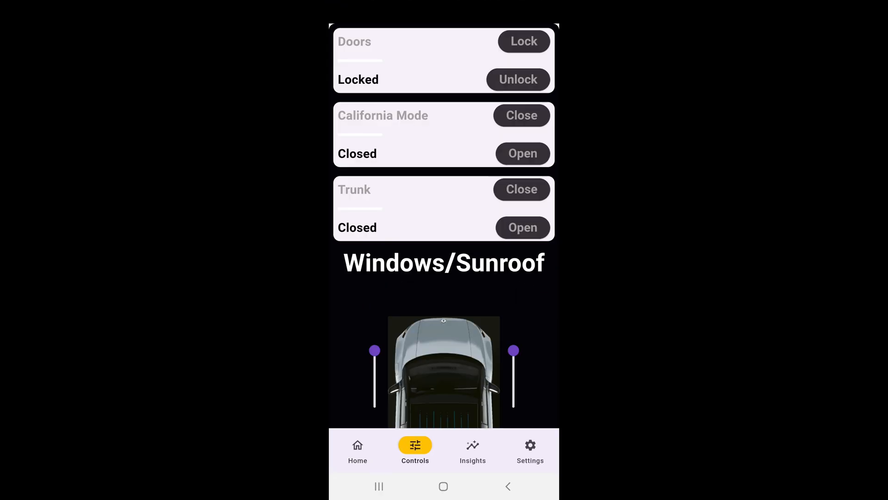
pyautogui.click(522, 227)
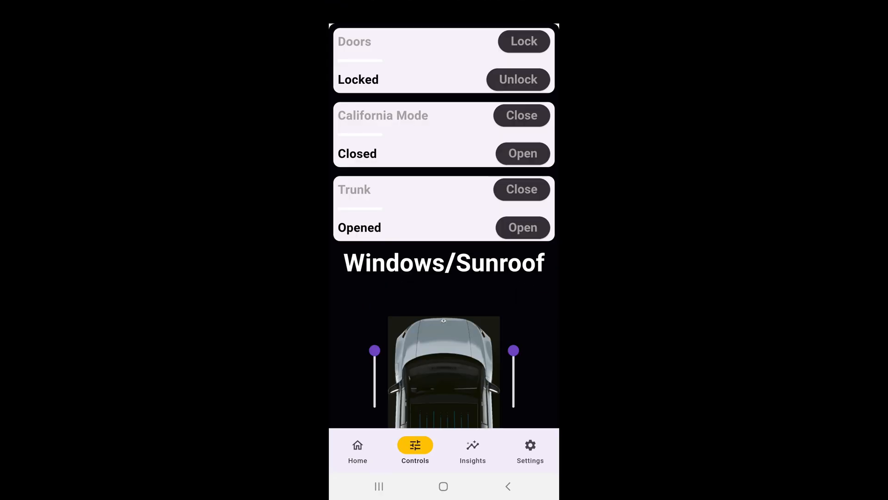
pyautogui.click(473, 450)
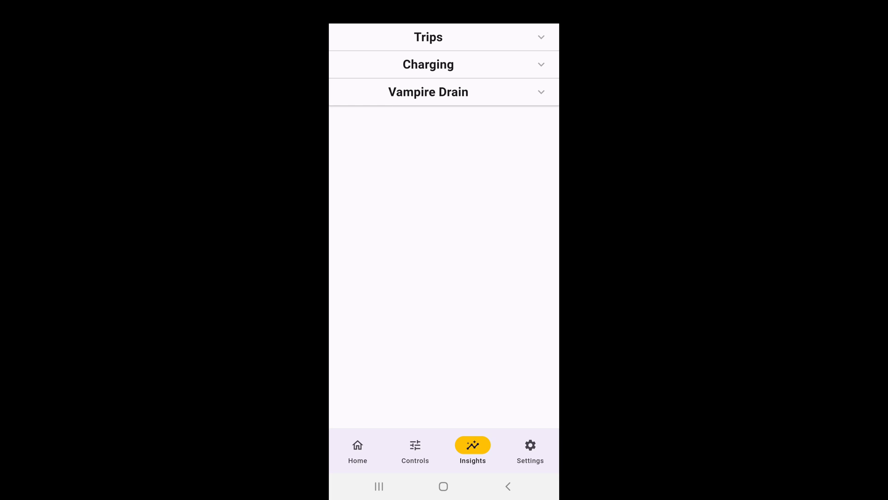
pyautogui.click(529, 451)
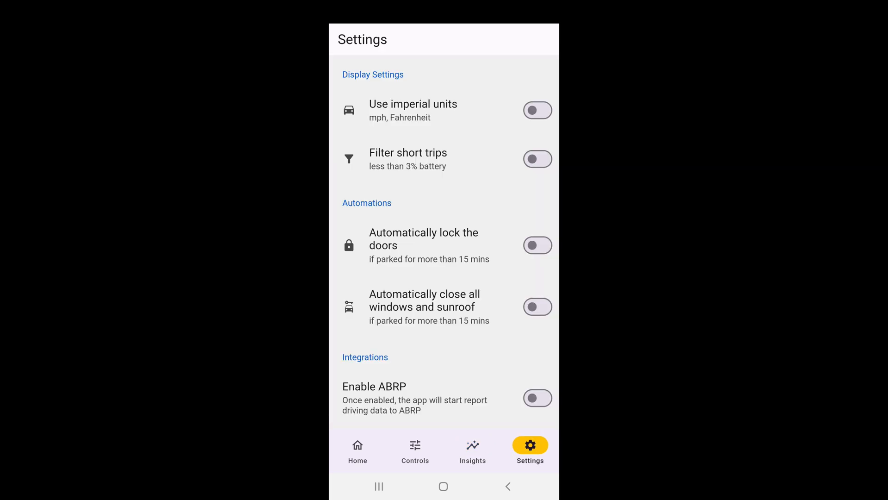
# Enable Use imperial units and Automatically lock the doors, then return to Insights
pyautogui.click(537, 110)
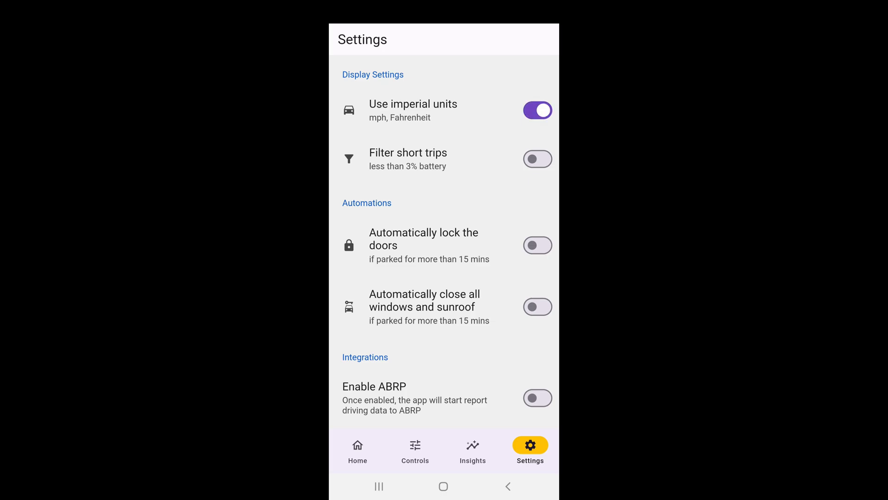
pyautogui.scroll(-3)
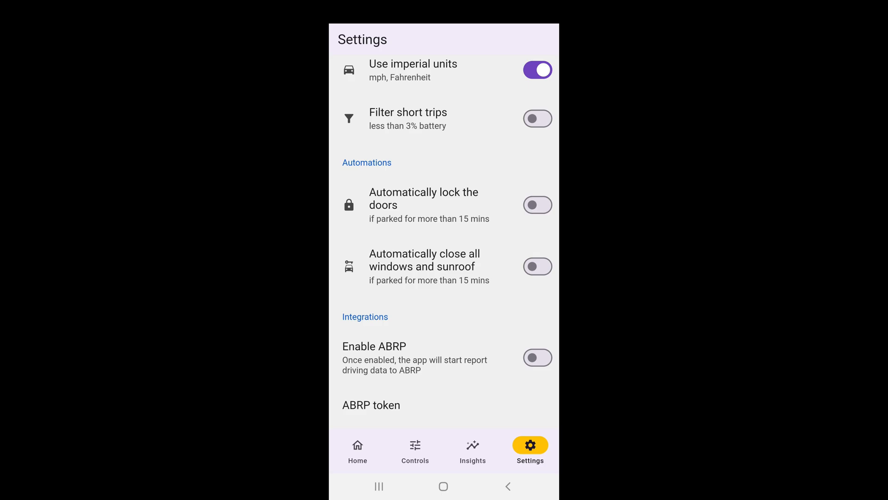
pyautogui.click(536, 205)
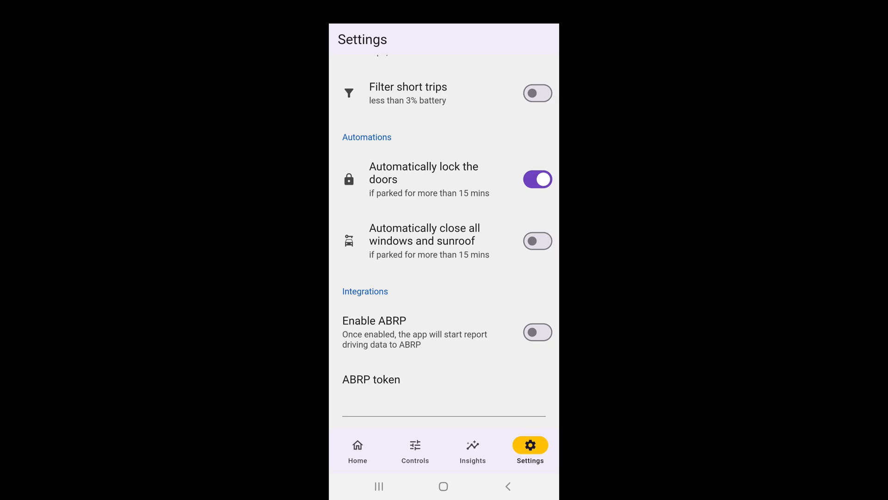
pyautogui.click(473, 451)
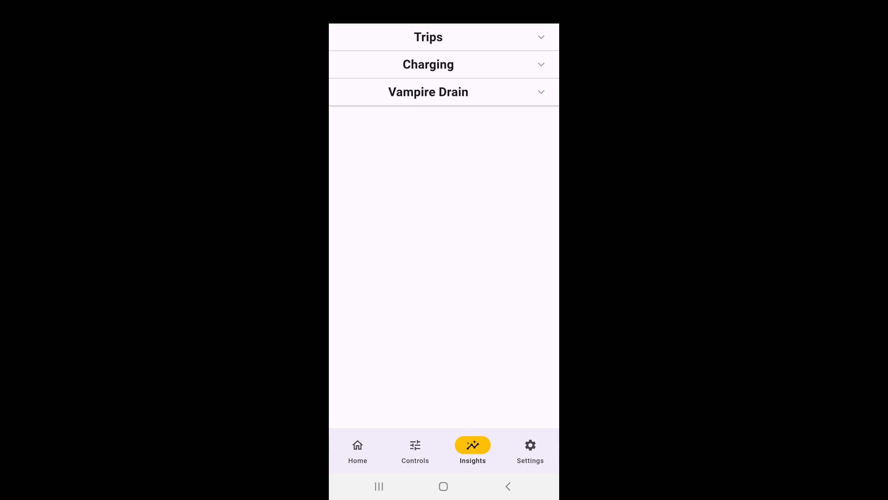
# Expand the Trips and Vampire Drain sections, then switch to the vehicle controls
pyautogui.click(429, 37)
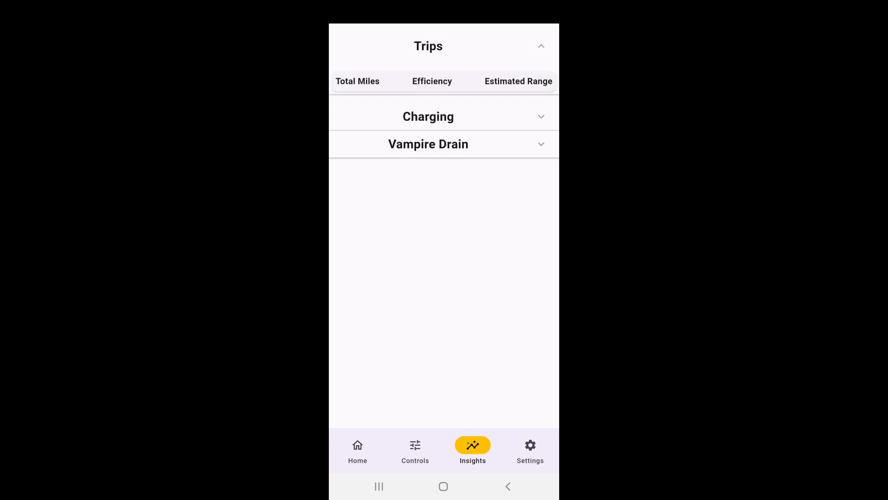
pyautogui.click(428, 117)
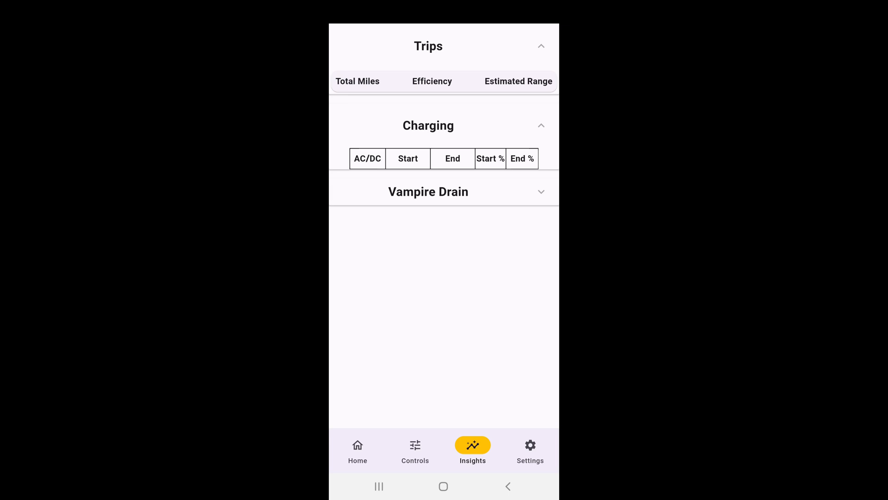
pyautogui.click(428, 191)
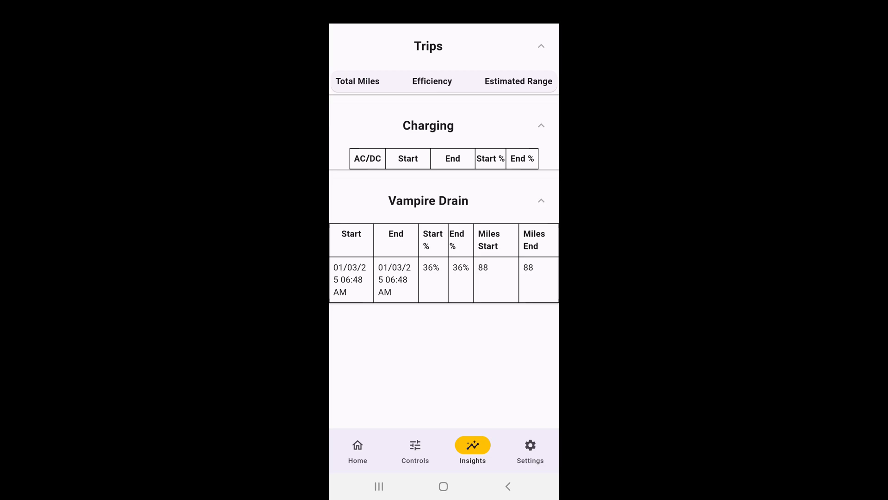
pyautogui.click(415, 448)
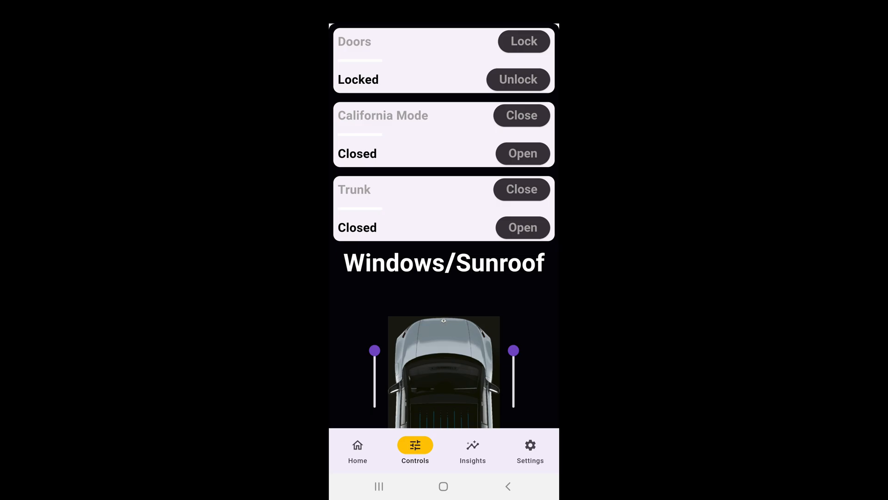
pyautogui.scroll(-3)
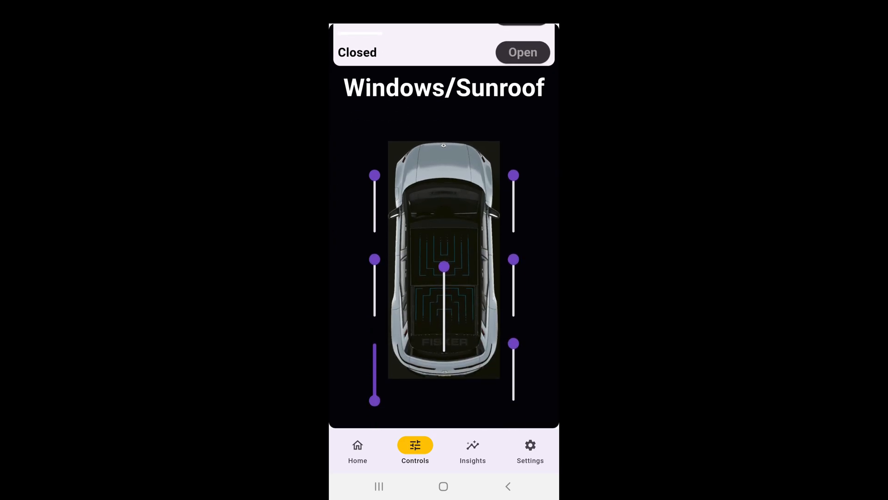
pyautogui.scroll(-3)
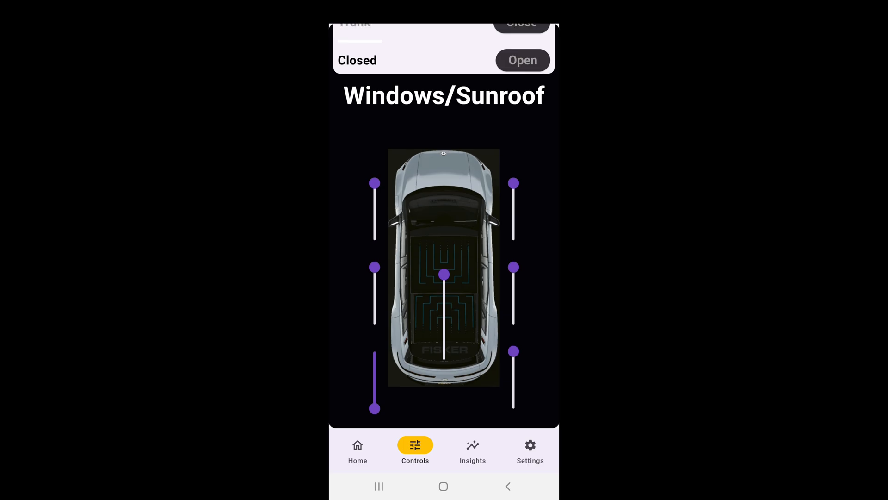
pyautogui.scroll(-3)
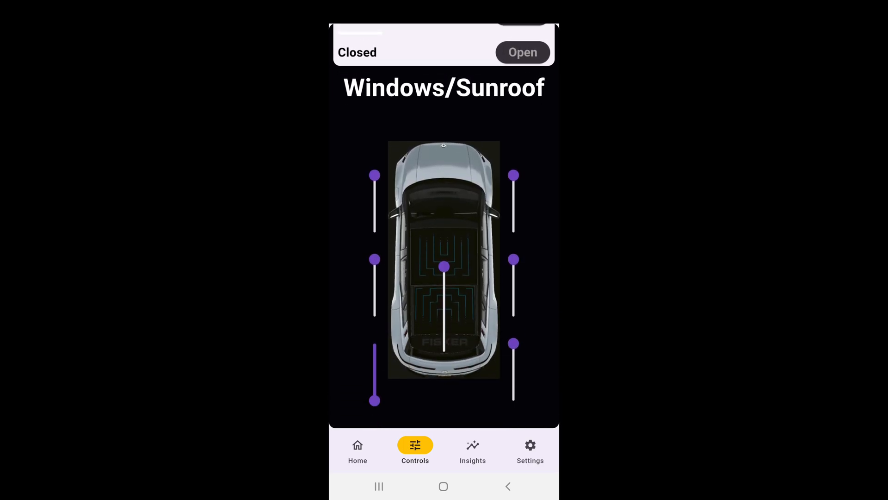
pyautogui.scroll(-3)
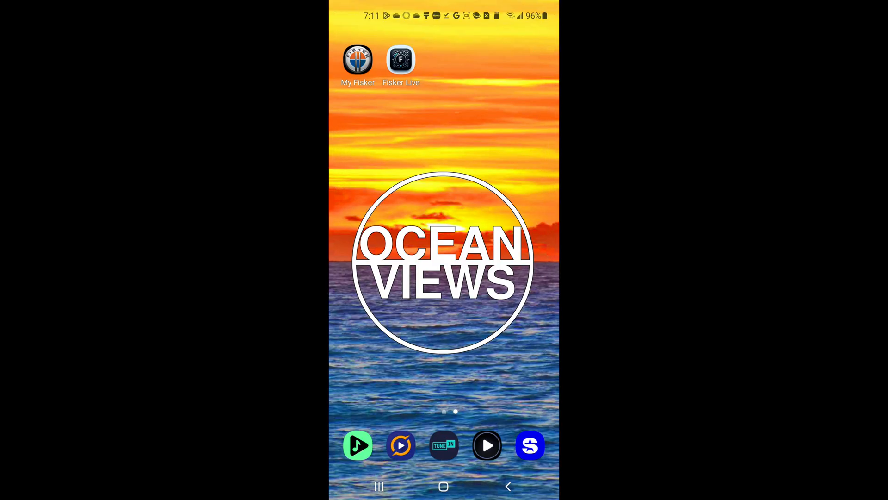
# Install A Better Routeplanner from the Play Store
pyautogui.scroll(3)
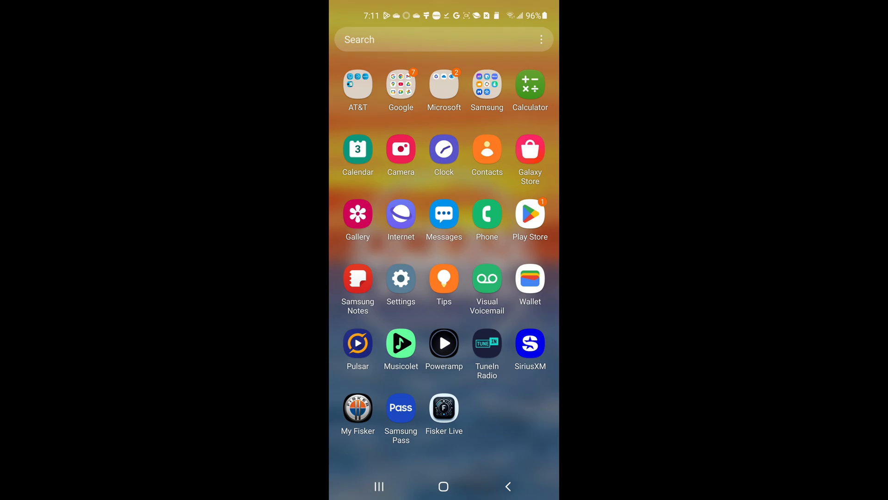
pyautogui.click(529, 215)
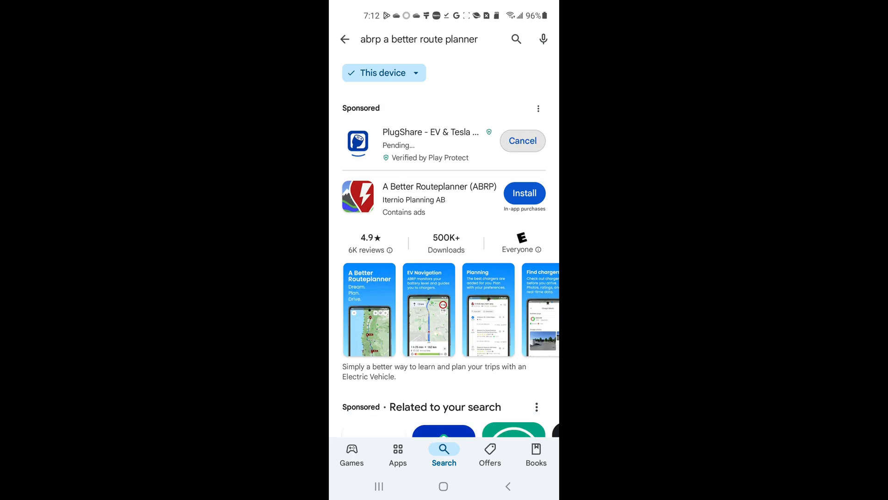
pyautogui.click(524, 193)
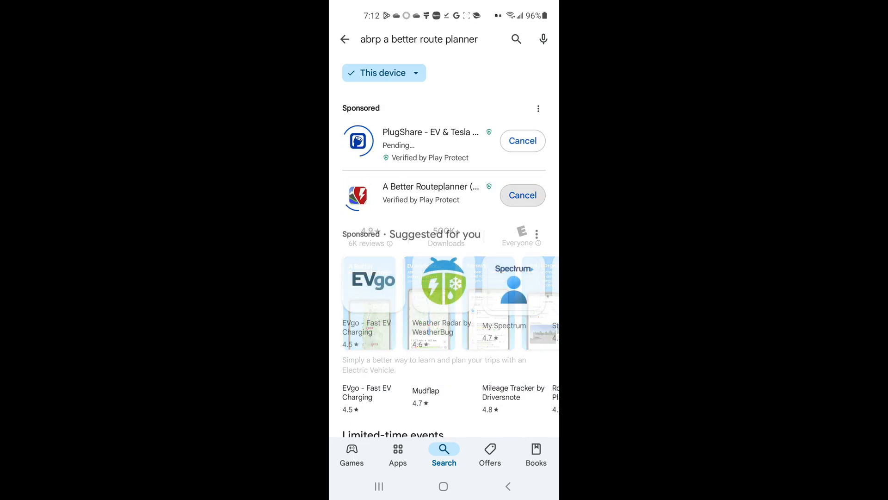
pyautogui.scroll(-3)
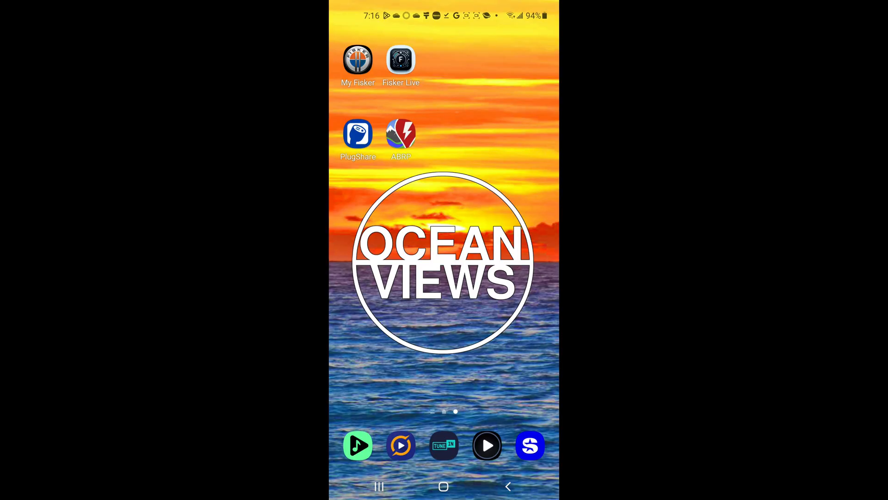
# Launch ABRP and sign in to the account
pyautogui.click(400, 135)
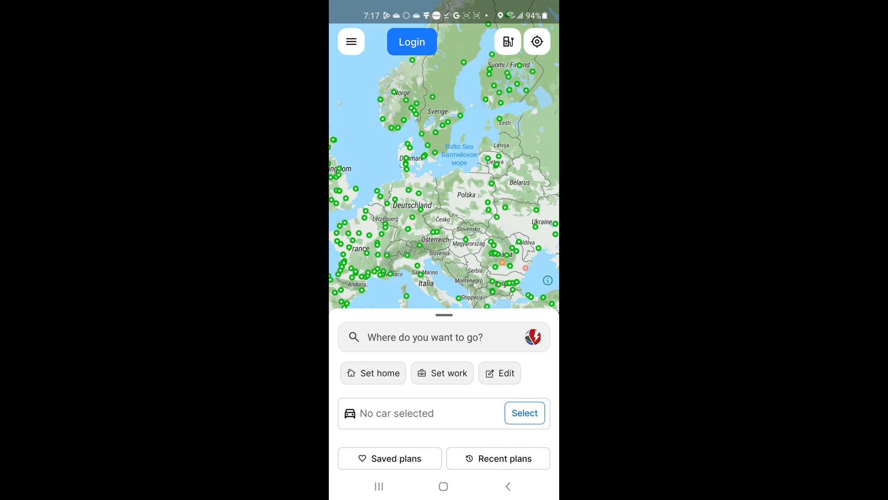
pyautogui.click(411, 42)
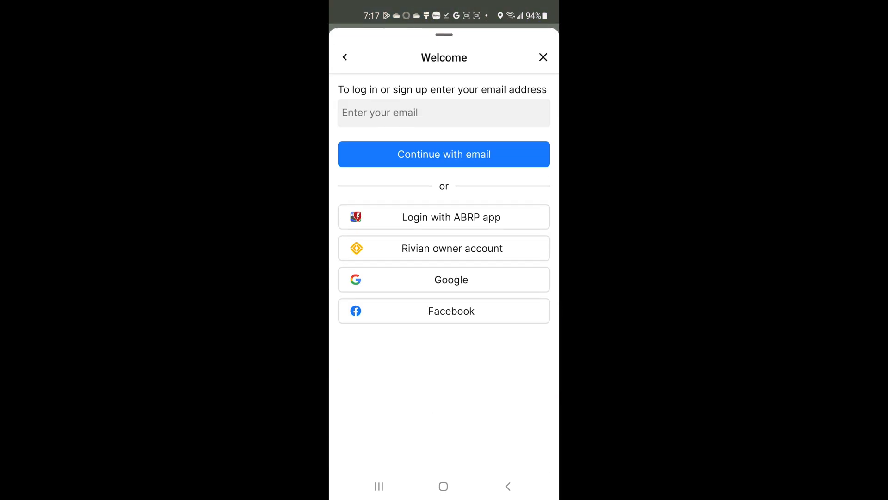
pyautogui.click(443, 155)
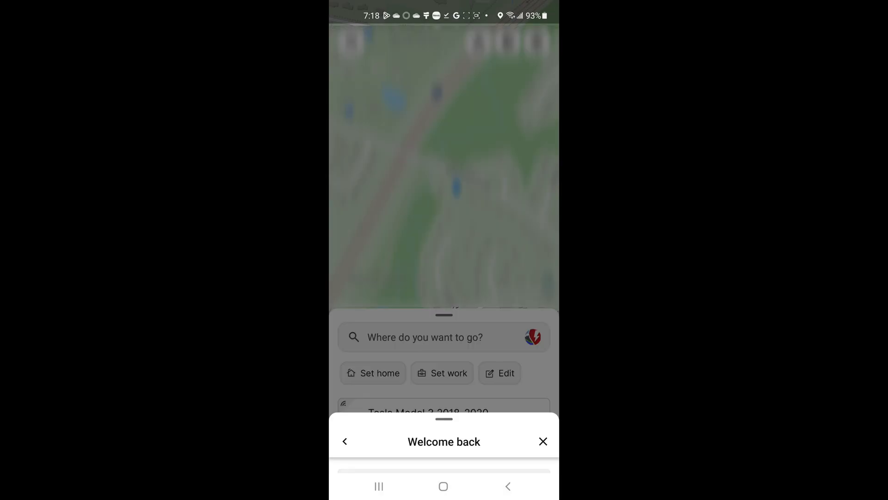
pyautogui.click(542, 441)
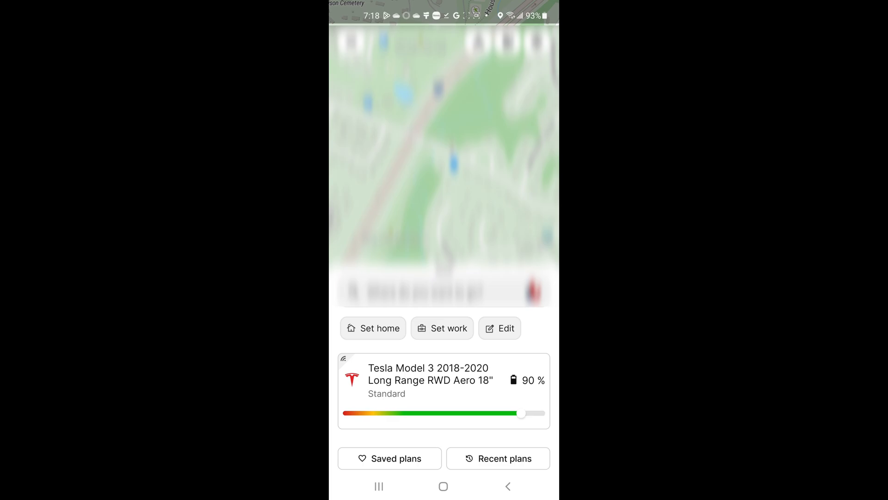
# Replace the selected car with a Fisker Ocean via Select a new car
pyautogui.click(443, 380)
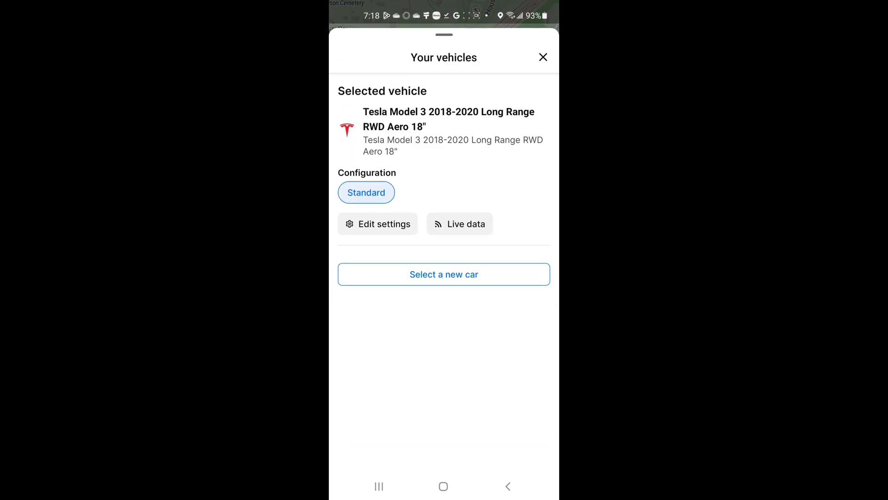
pyautogui.click(443, 274)
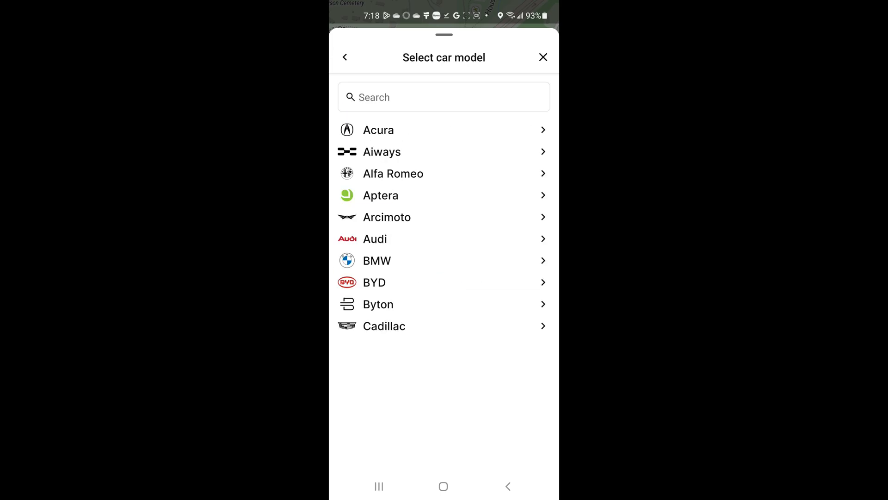
pyautogui.scroll(-3)
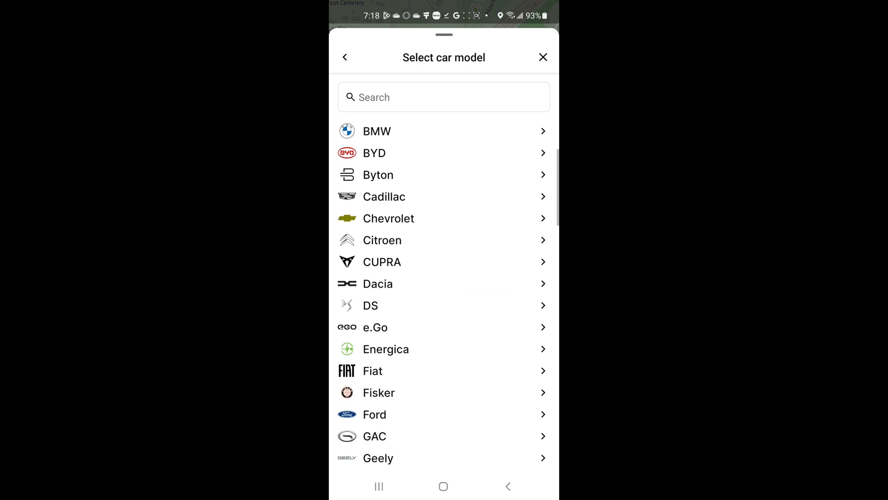
pyautogui.click(379, 392)
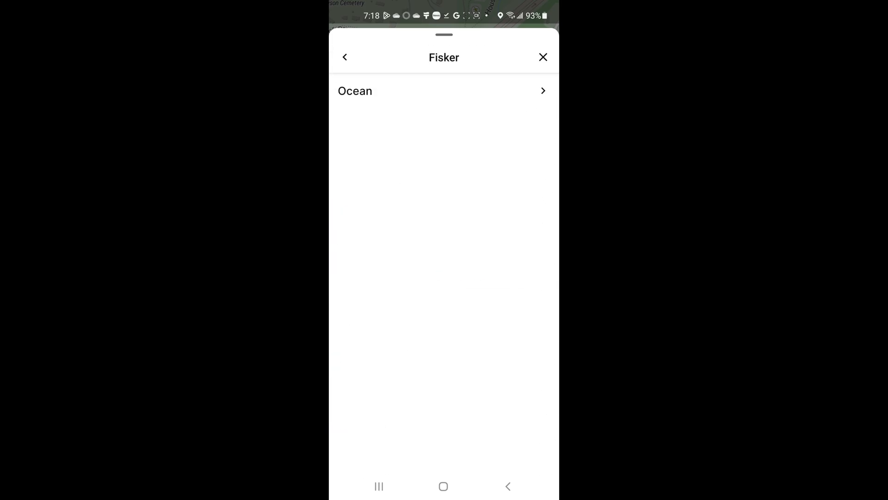
pyautogui.click(356, 91)
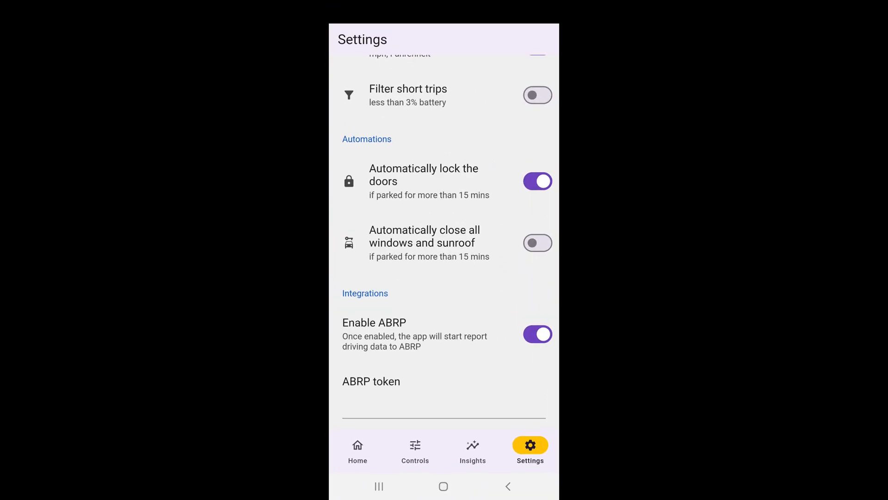
# Visit Insights and Controls, then return to the Home dashboard showing 36%, 88 miles
pyautogui.click(472, 450)
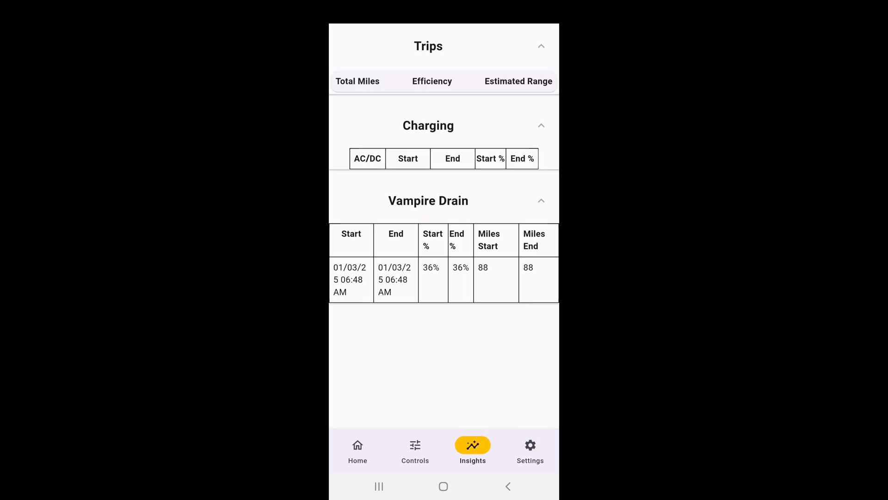
pyautogui.click(414, 451)
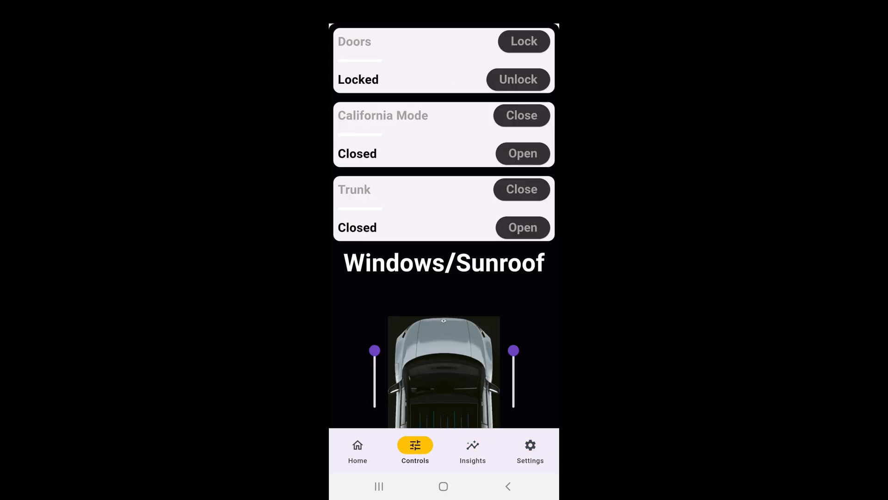
pyautogui.click(358, 448)
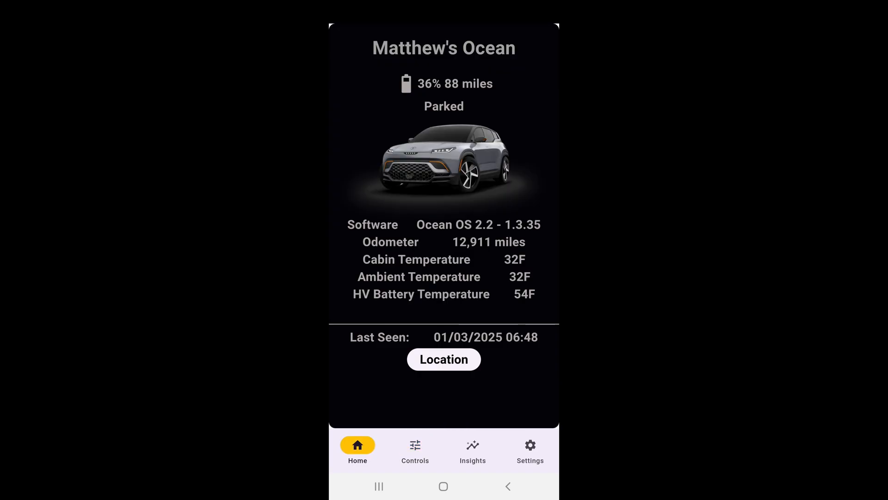